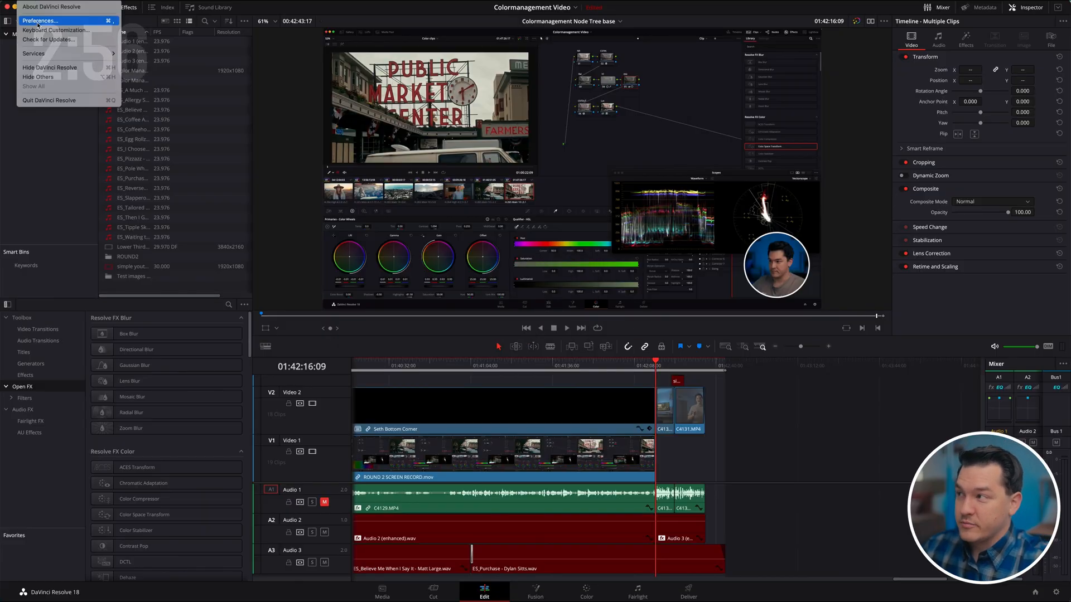
Review the application preferences and close them without changes
left_click(40, 20)
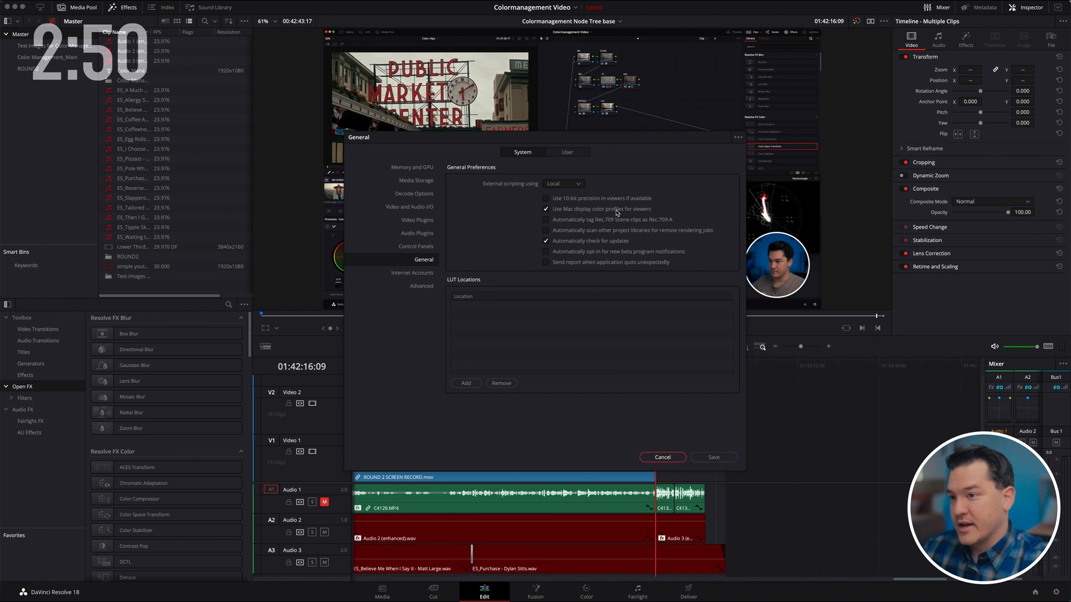
mouse_move(640, 214)
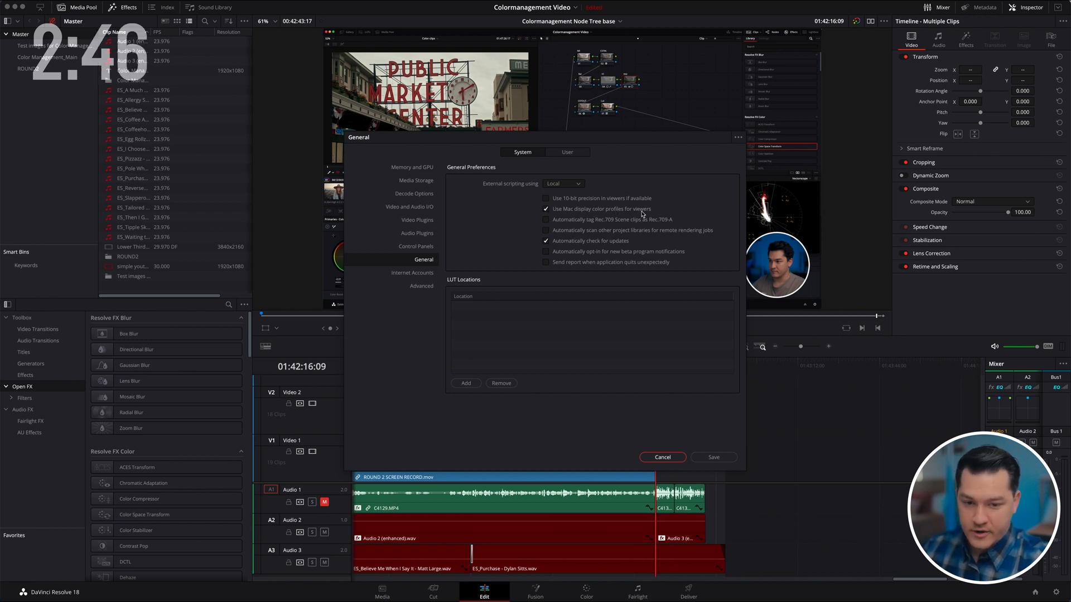
mouse_move(603, 238)
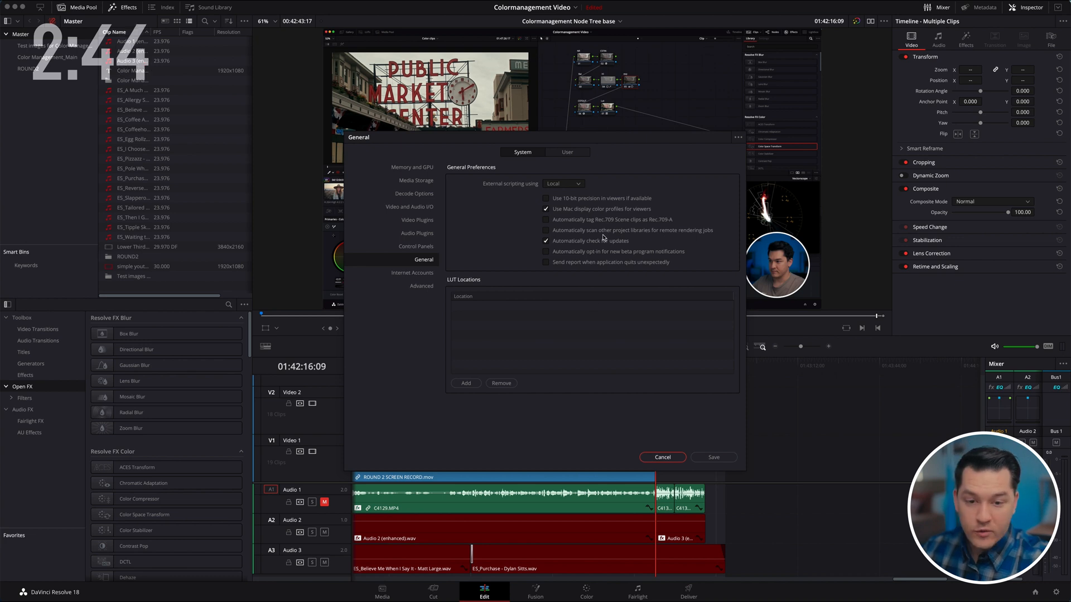
mouse_move(661, 457)
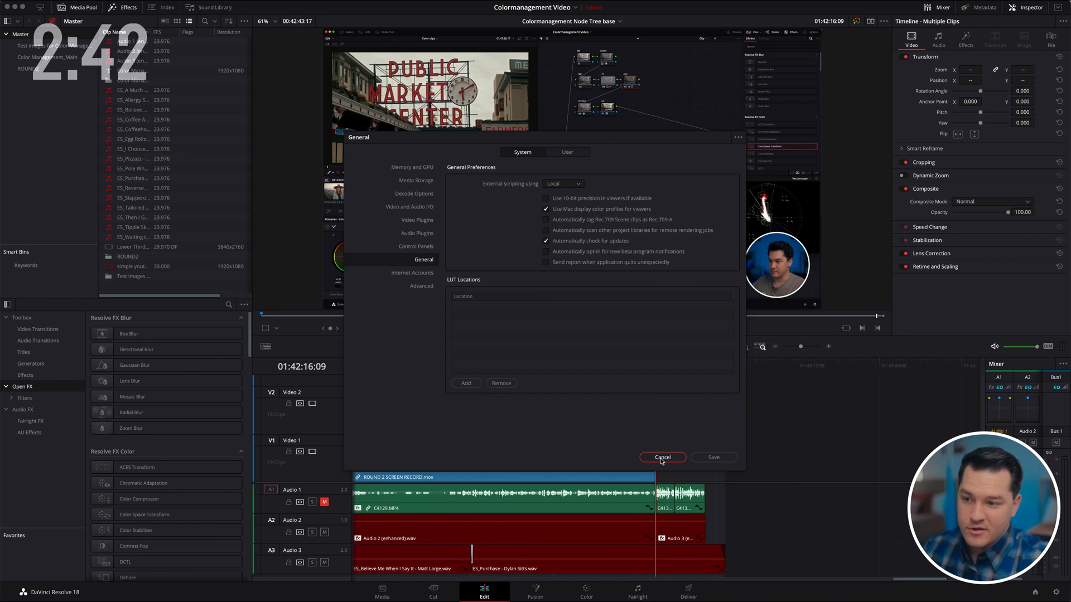
left_click(661, 457)
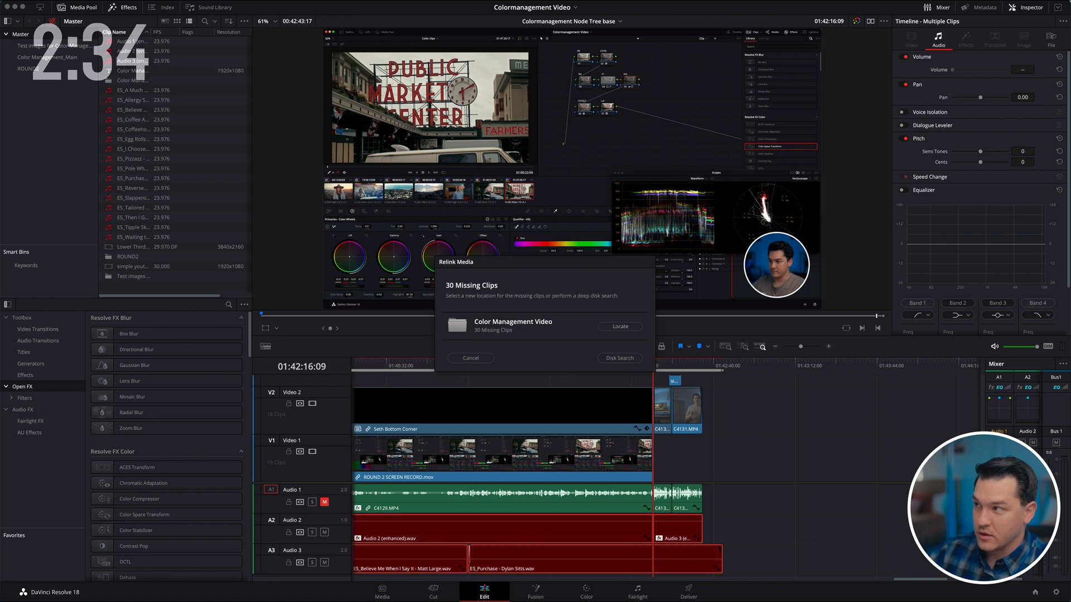
mouse_move(496, 328)
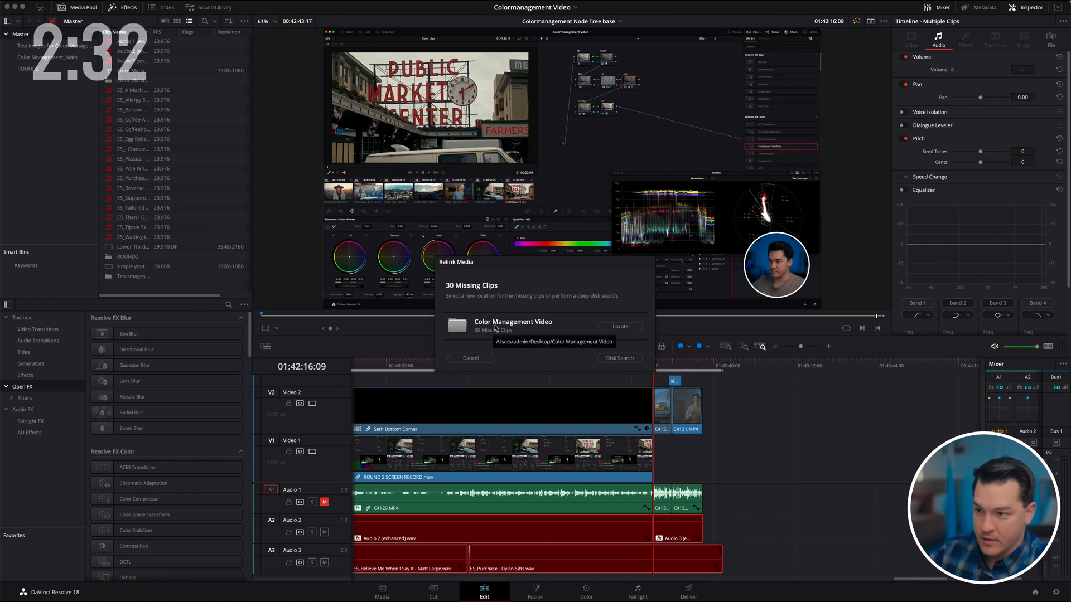
Relink the missing clips to the Color Management Video folder on the external drive
left_click(619, 326)
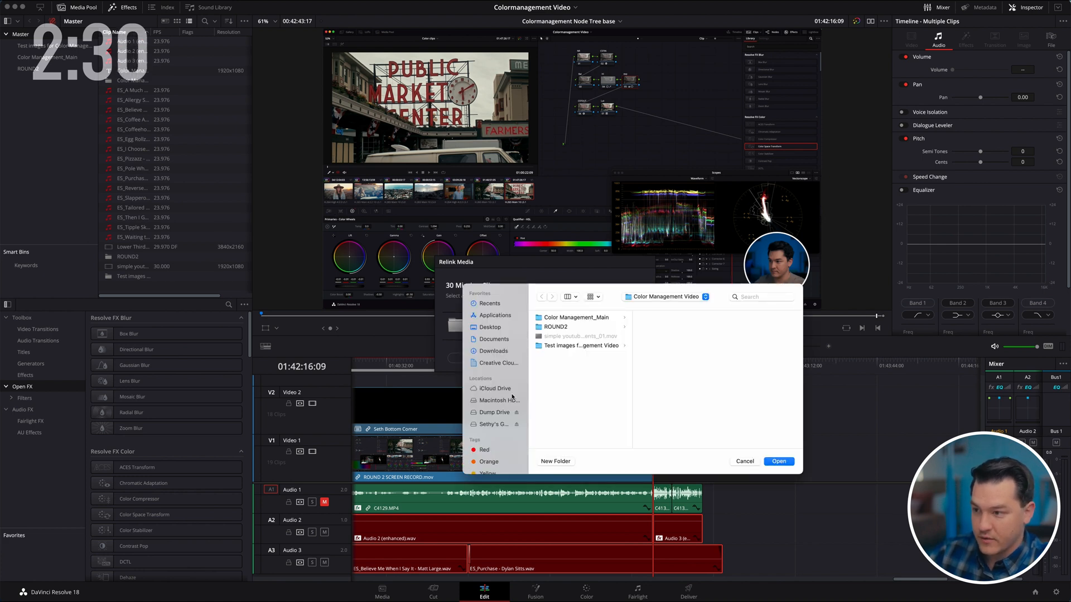
left_click(492, 424)
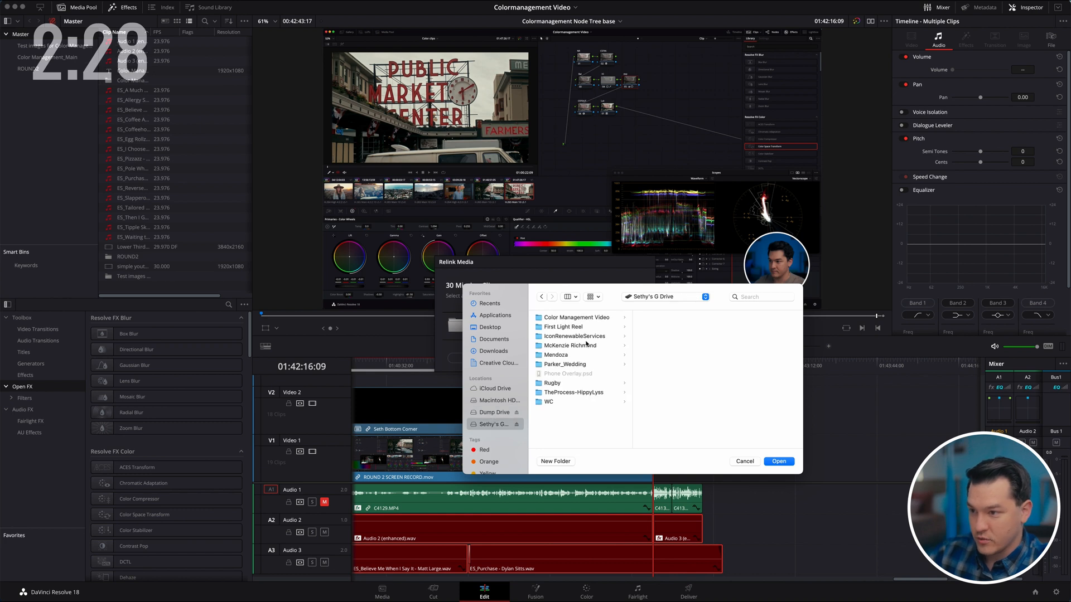
mouse_move(579, 320)
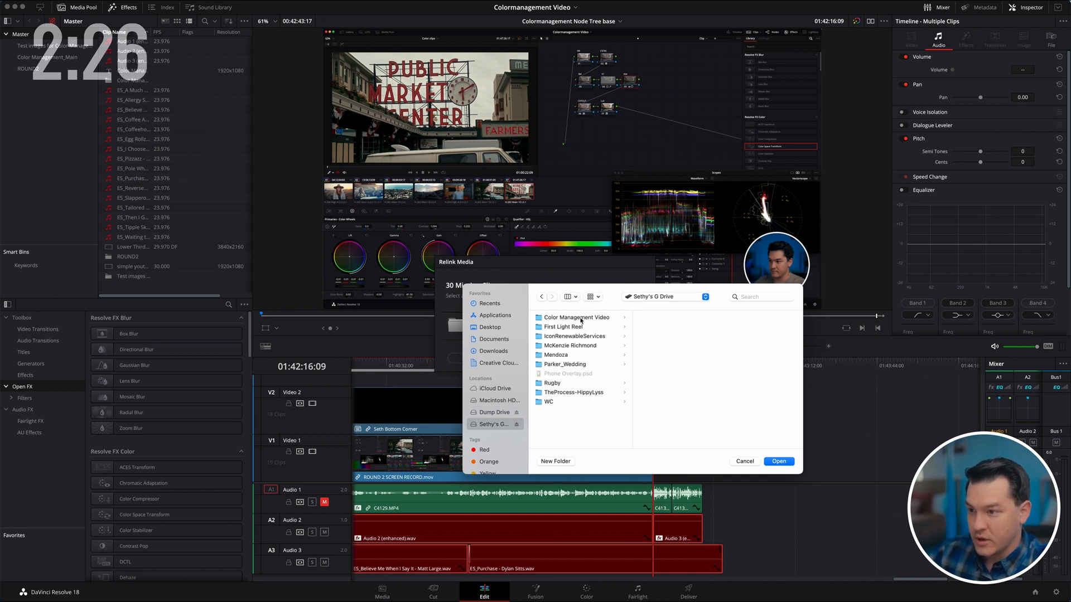
left_click(779, 461)
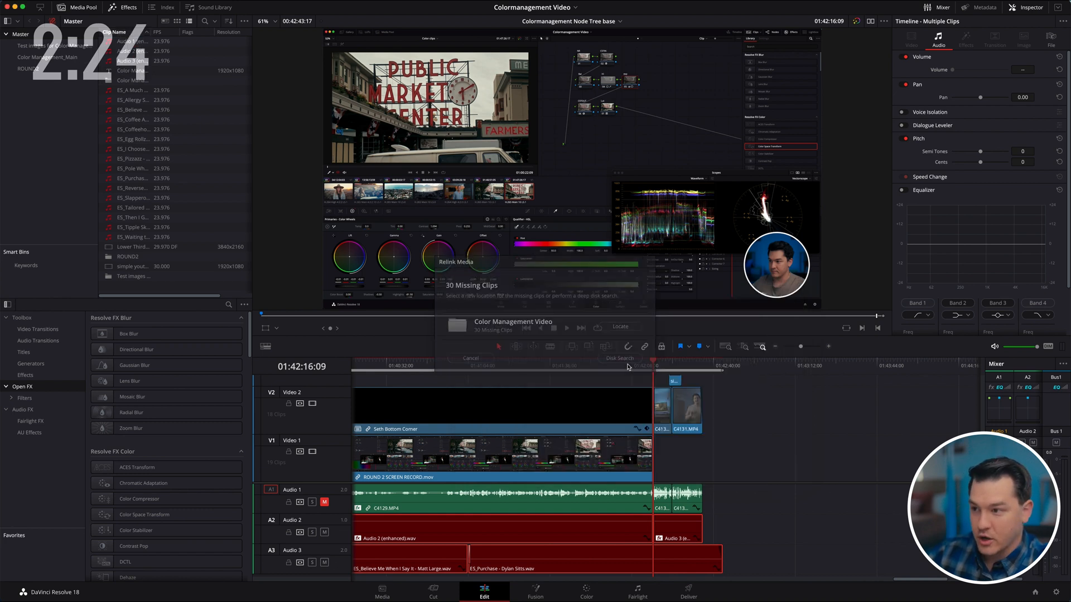
left_click(470, 358)
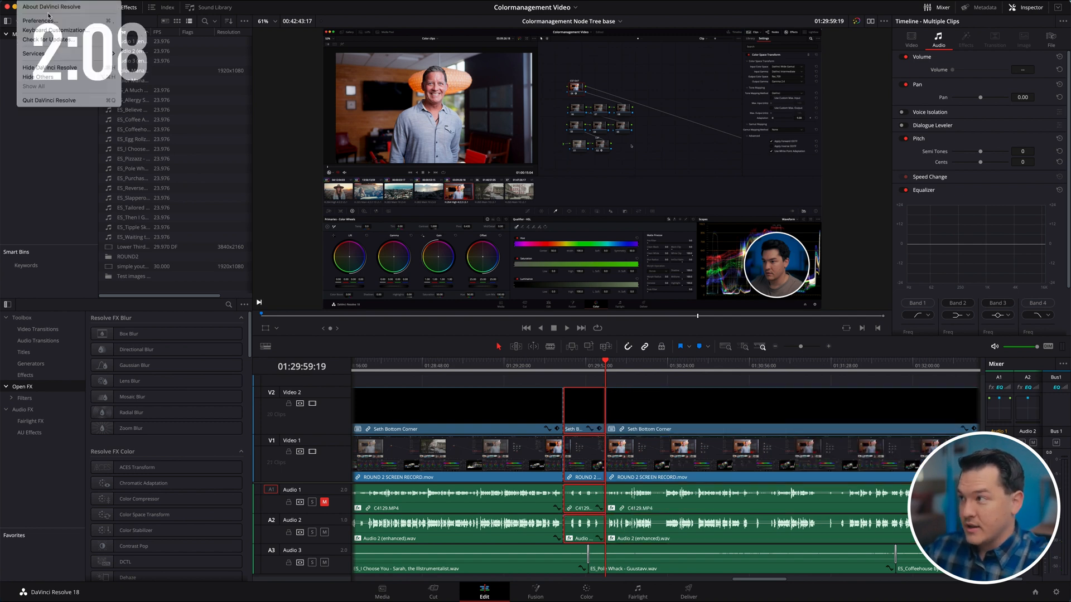
Review the keyboard customization preset and close the shortcut editor
left_click(52, 29)
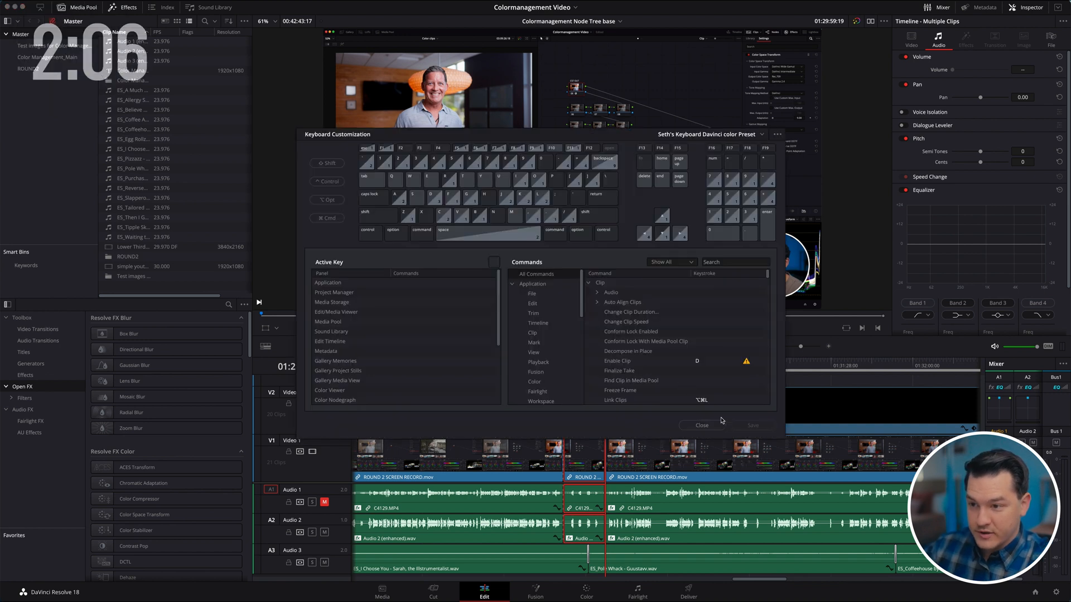
left_click(701, 425)
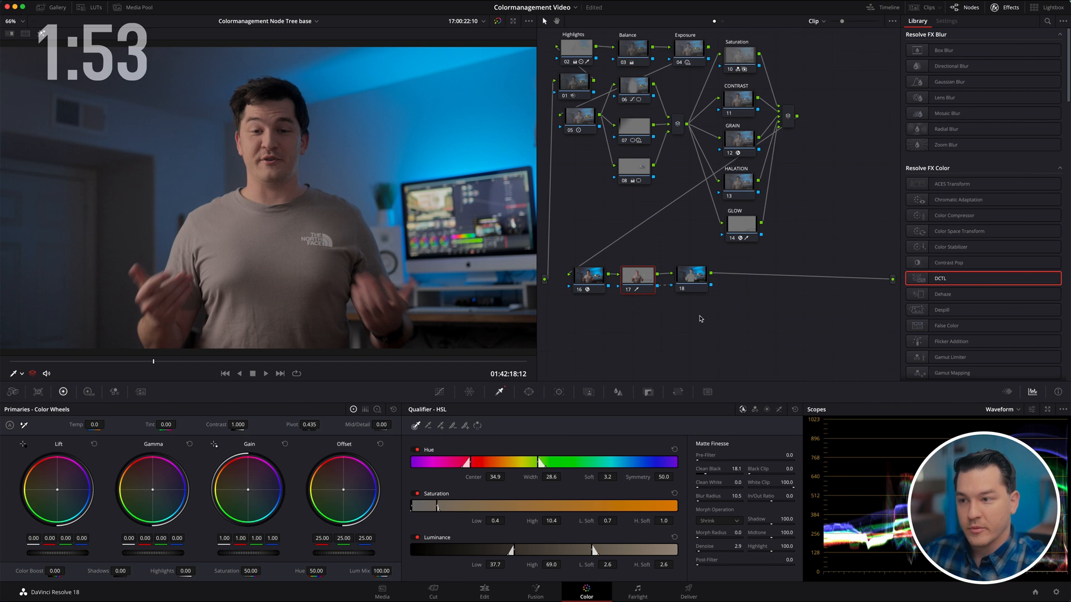
Combine the last two look nodes (17 and 18) into a single compound node
left_click(691, 274)
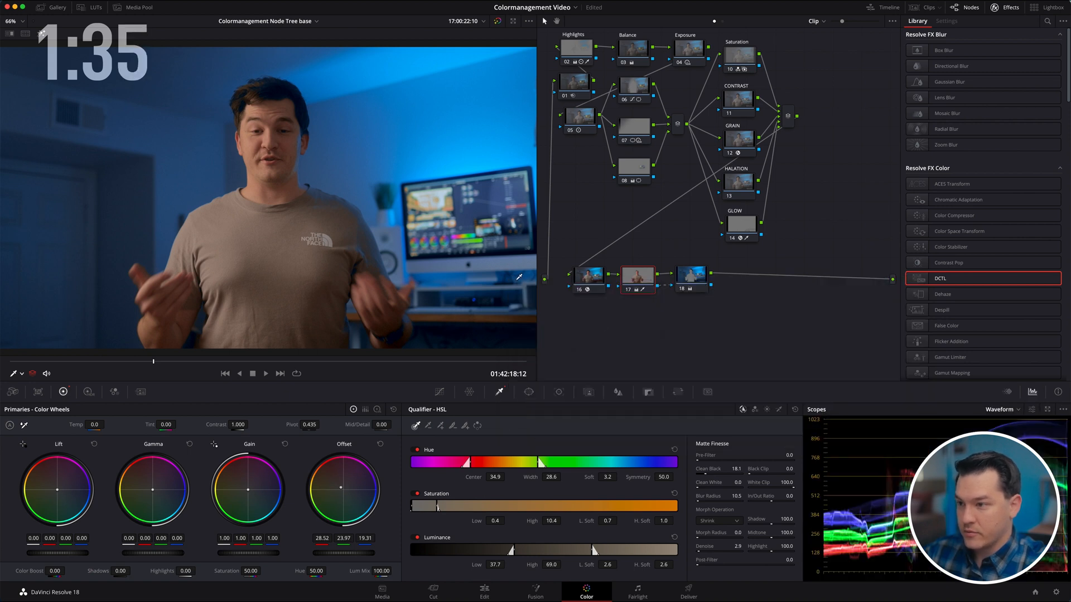
right_click(635, 270)
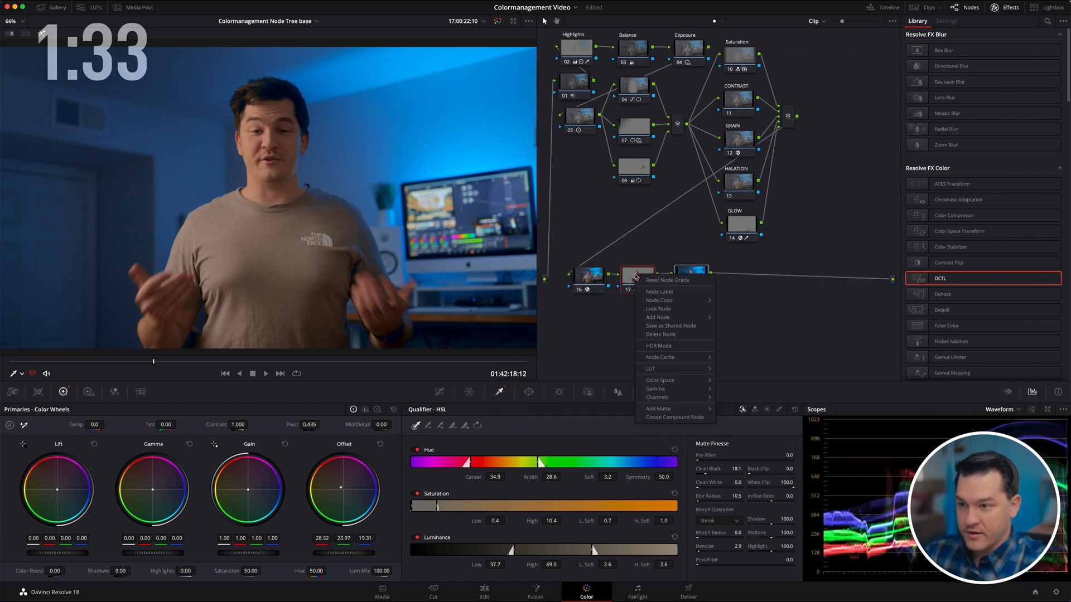
mouse_move(674, 417)
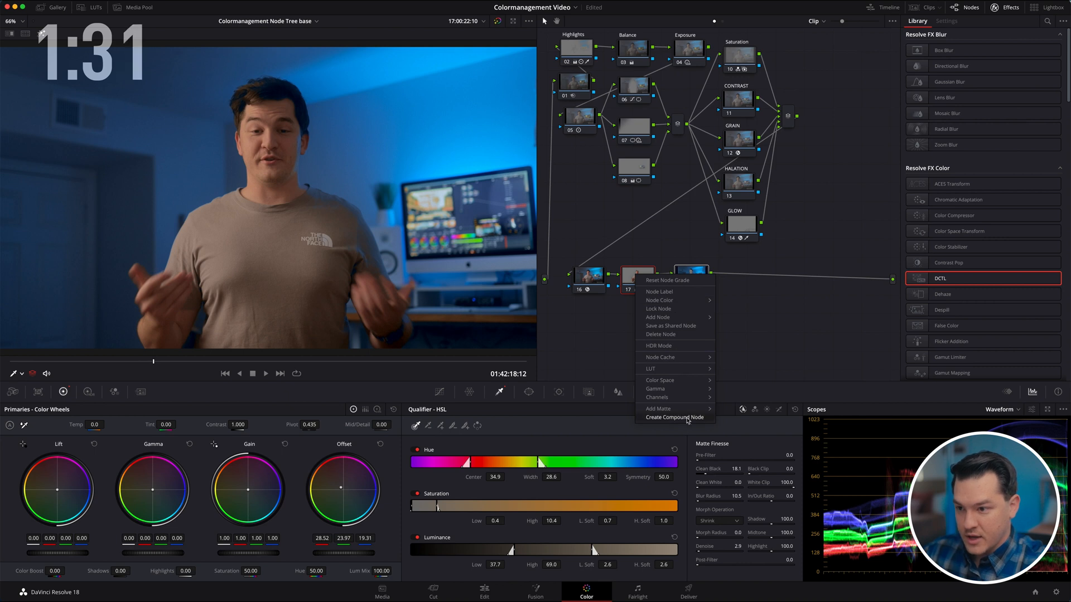
left_click(675, 417)
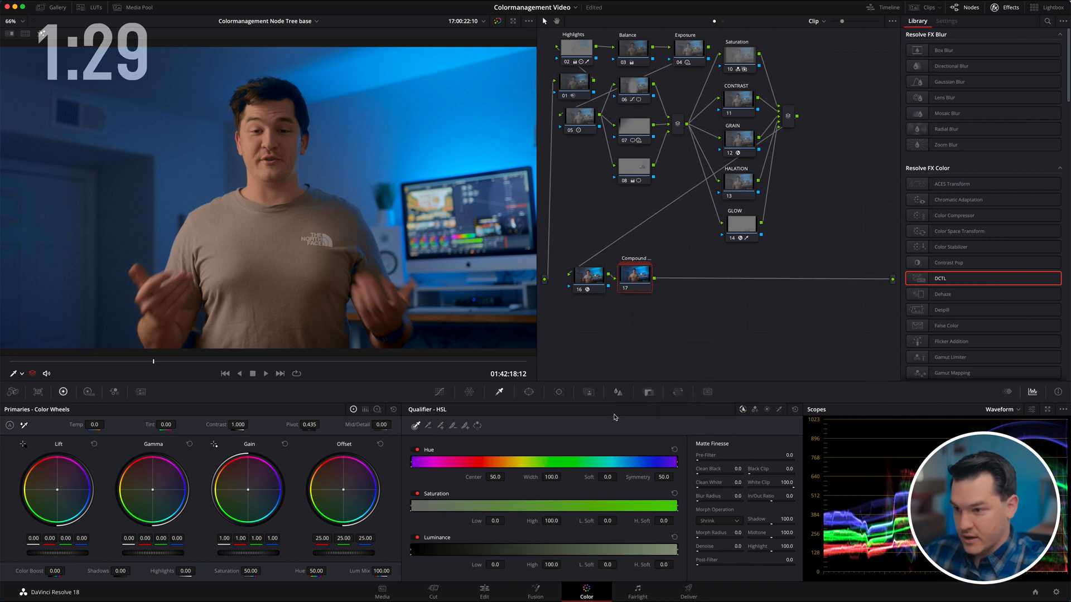
left_click(647, 391)
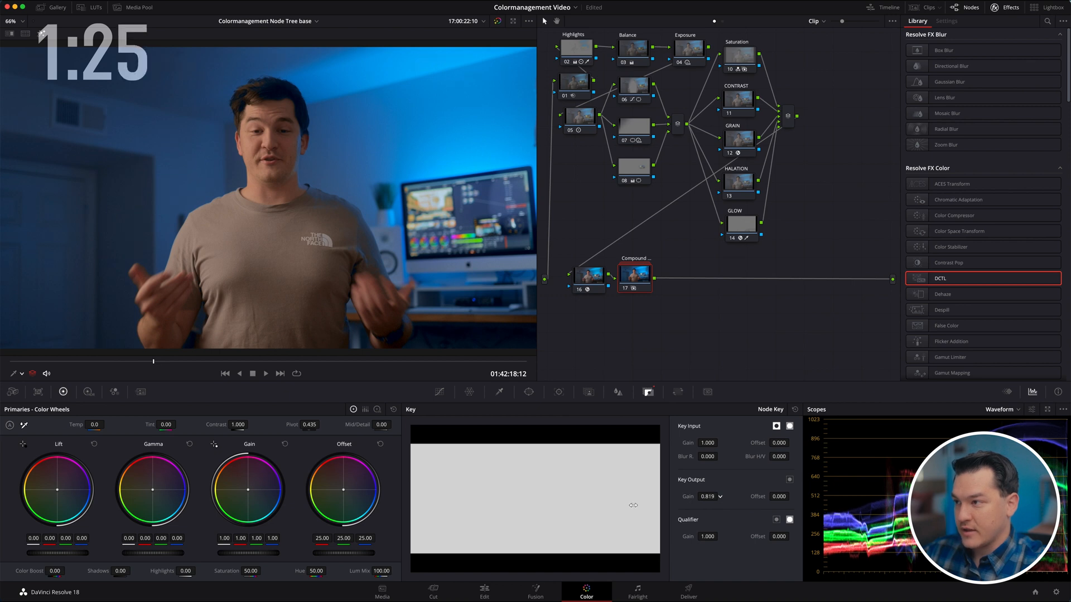
left_click(946, 20)
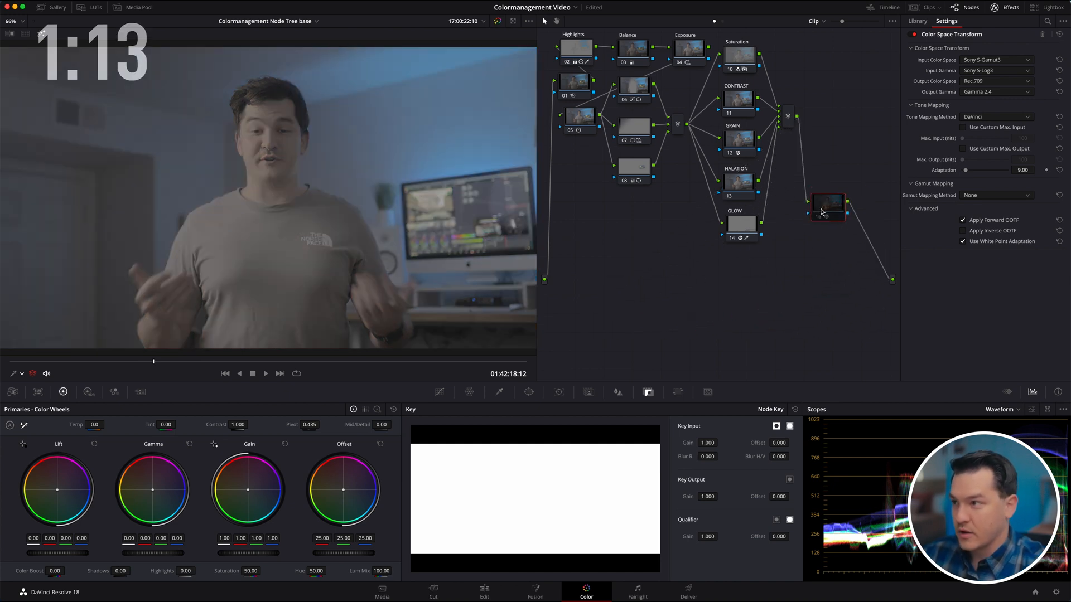
Select the Color Space Transform node ending the tree (Sony S-Gamut3/S-Log3 to Rec.709 Gamma 2.4)
left_click(917, 20)
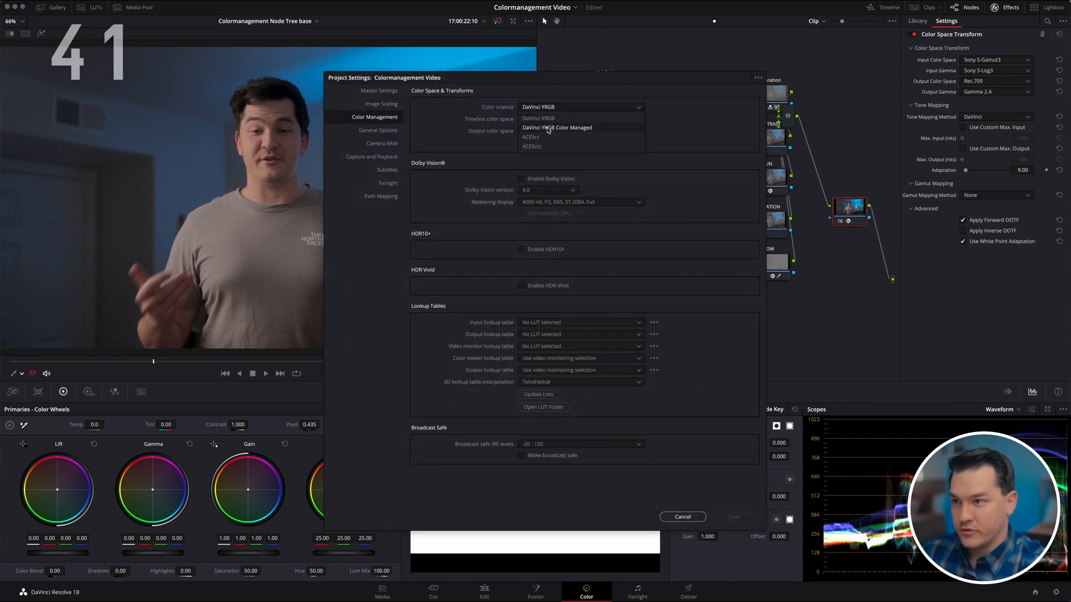
Set color science to DaVinci YRGB Color Managed with automatic off and a manual processing mode
left_click(558, 127)
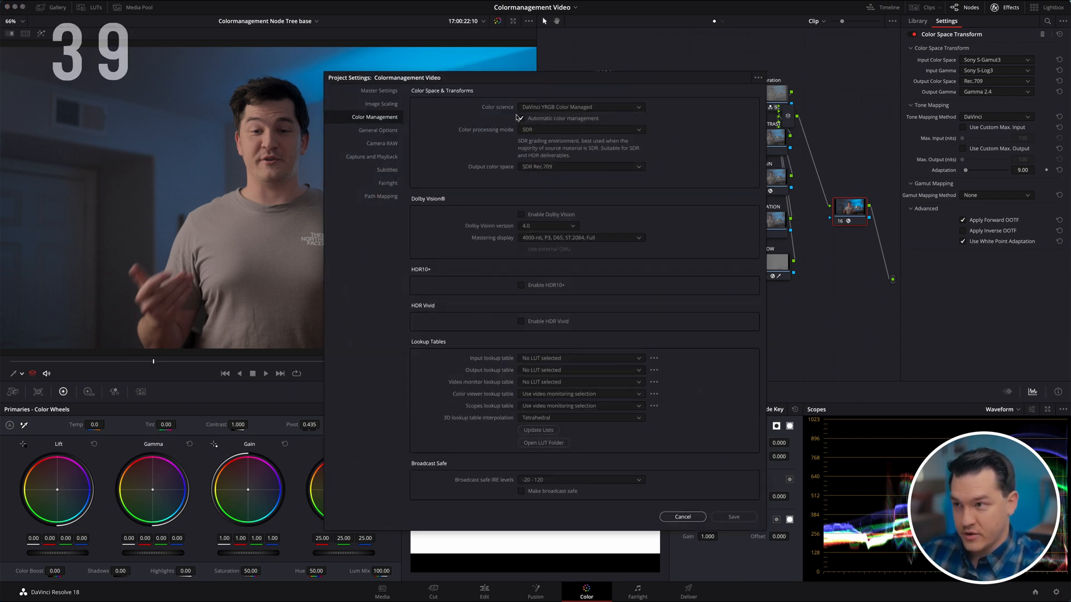
left_click(580, 129)
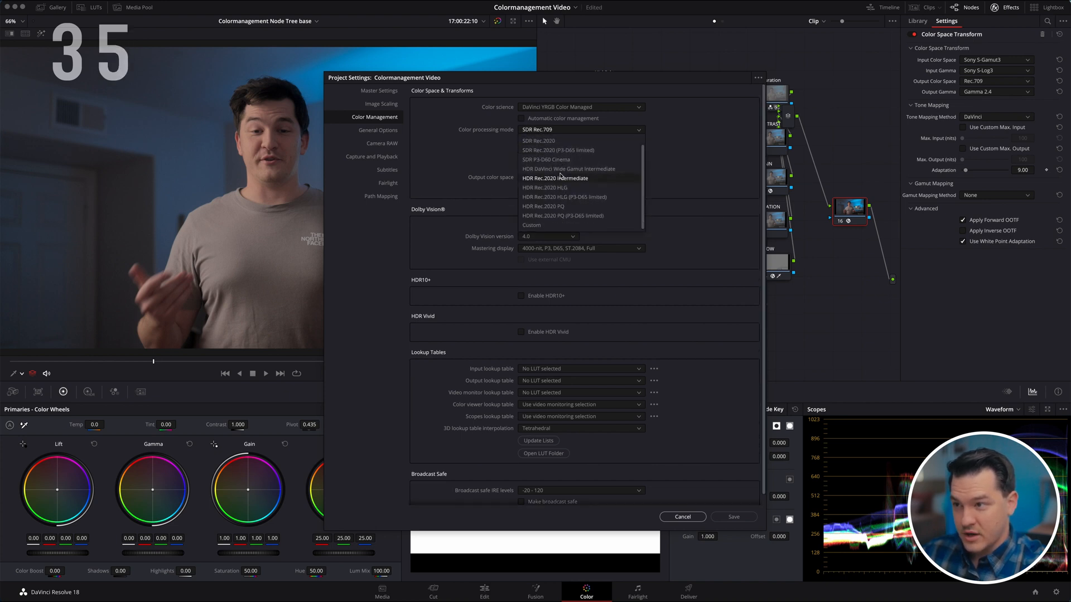
mouse_move(582, 187)
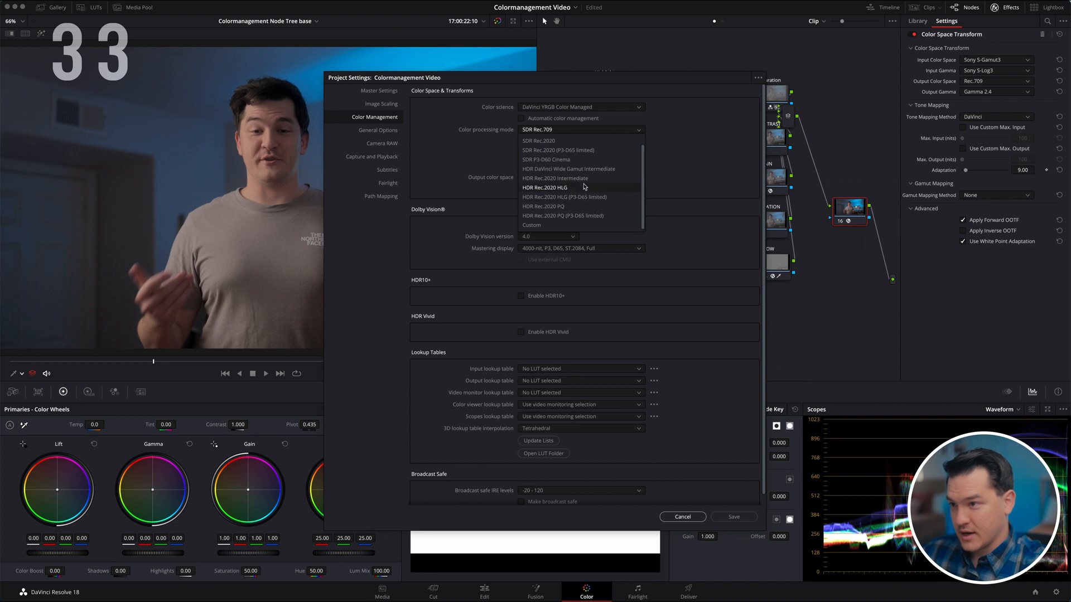
left_click(569, 169)
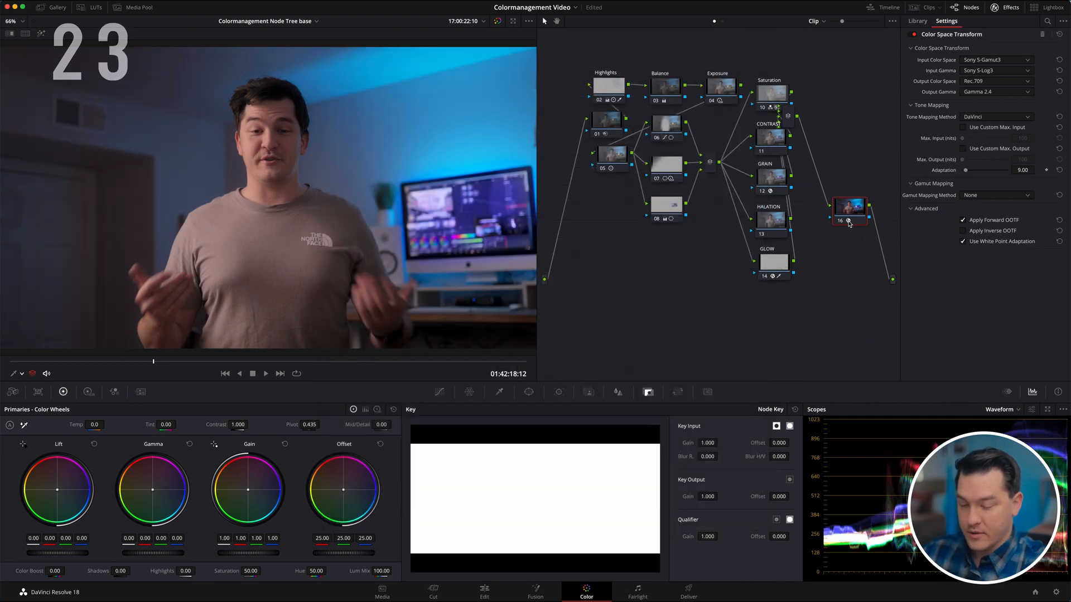
left_click(917, 21)
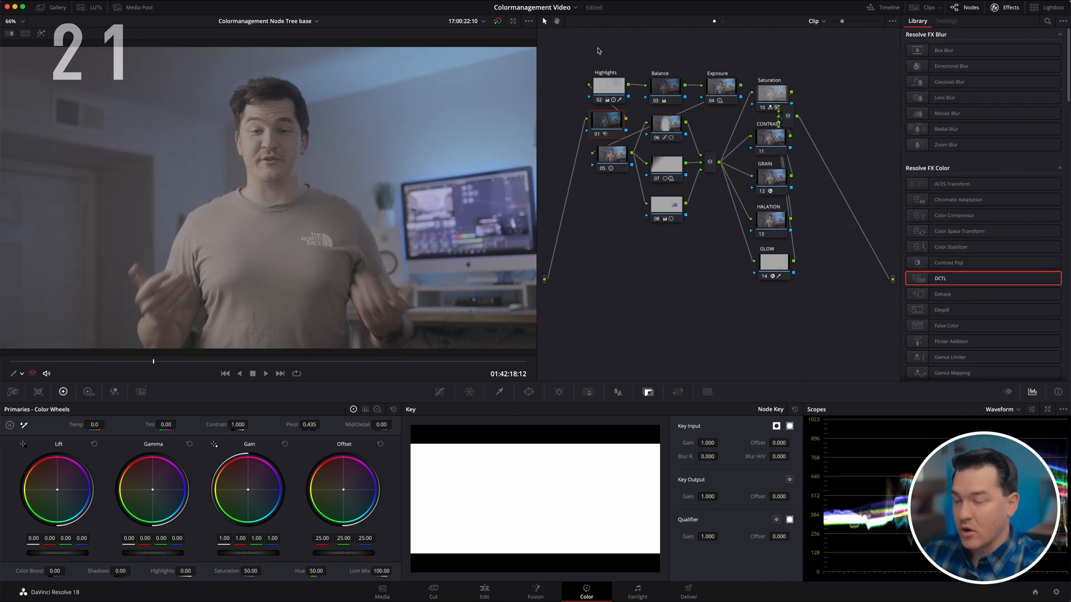